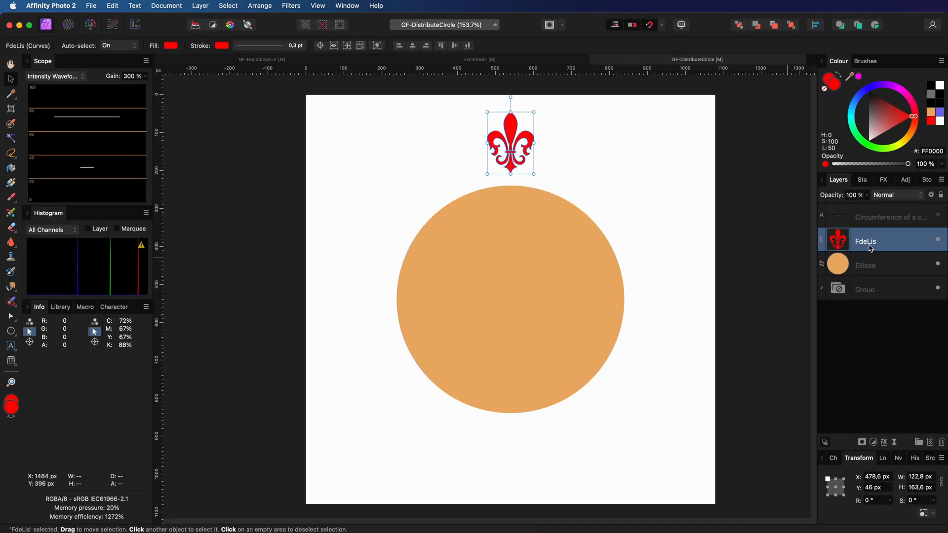
Duplicate the FdeLis layer from its Layers panel context menu
right_click(866, 240)
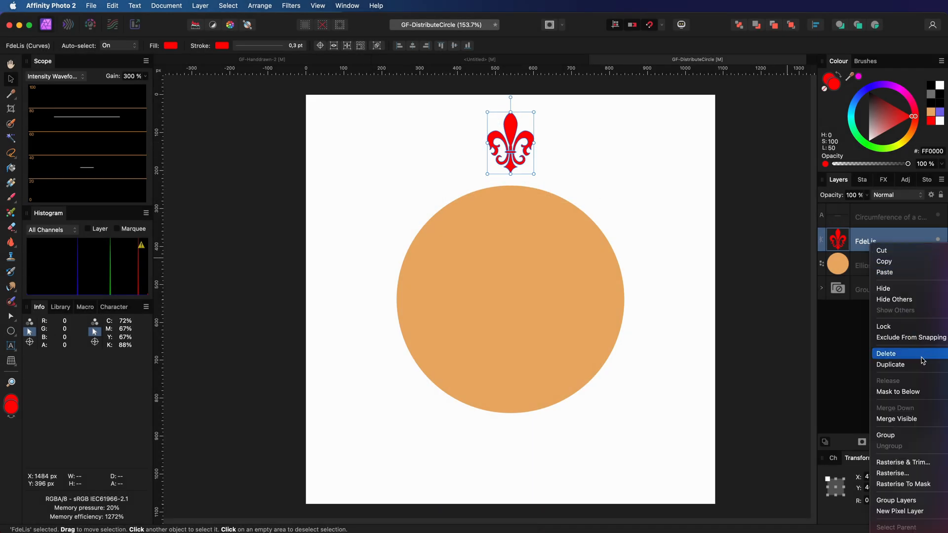
mouse_move(922, 364)
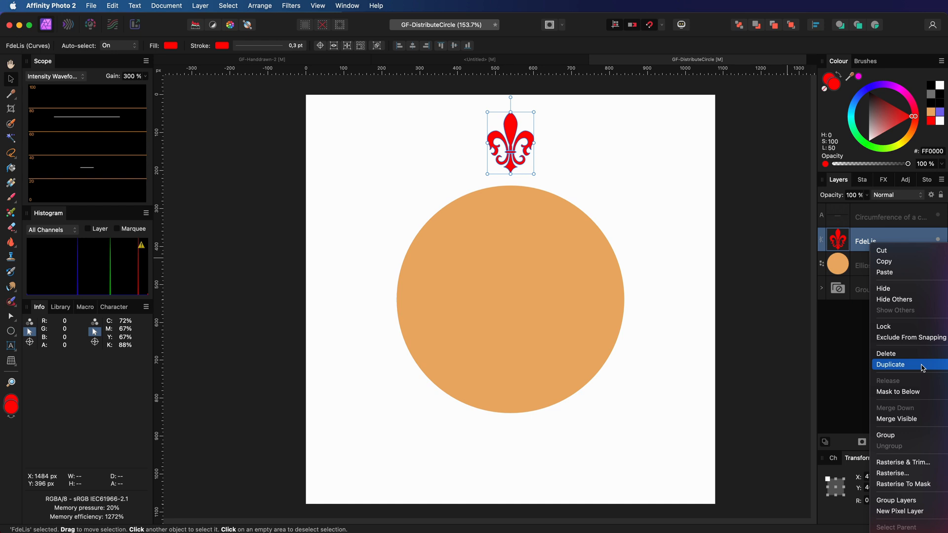
click(890, 365)
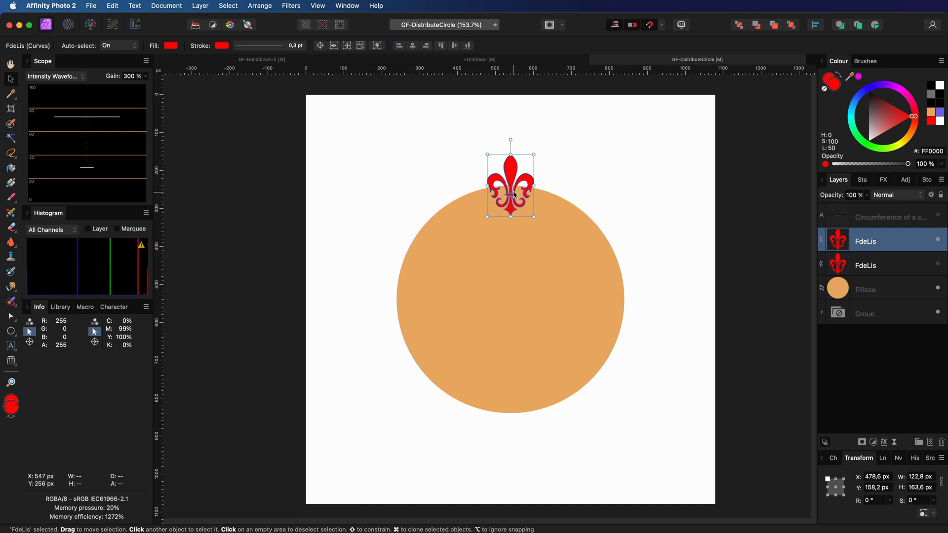
mouse_move(512, 193)
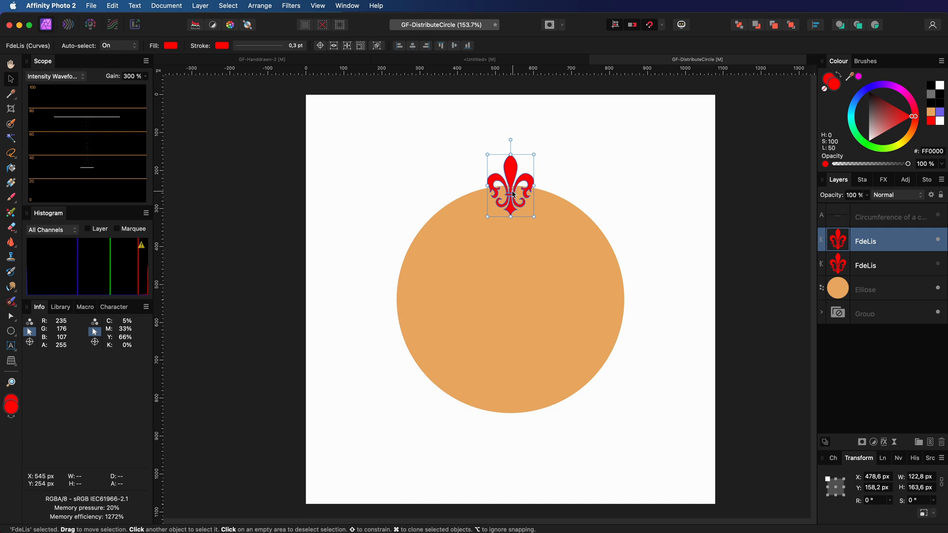
mouse_move(327, 67)
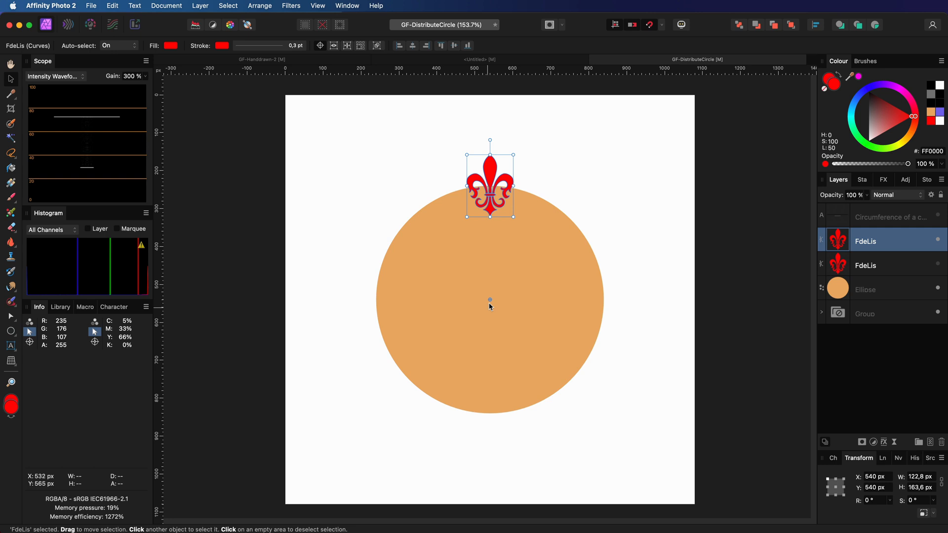
mouse_move(833, 244)
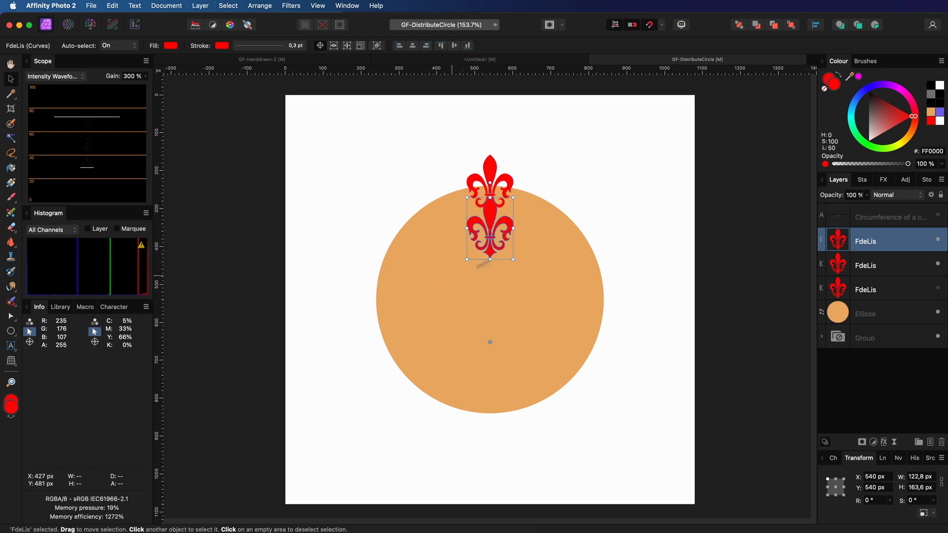
mouse_move(505, 240)
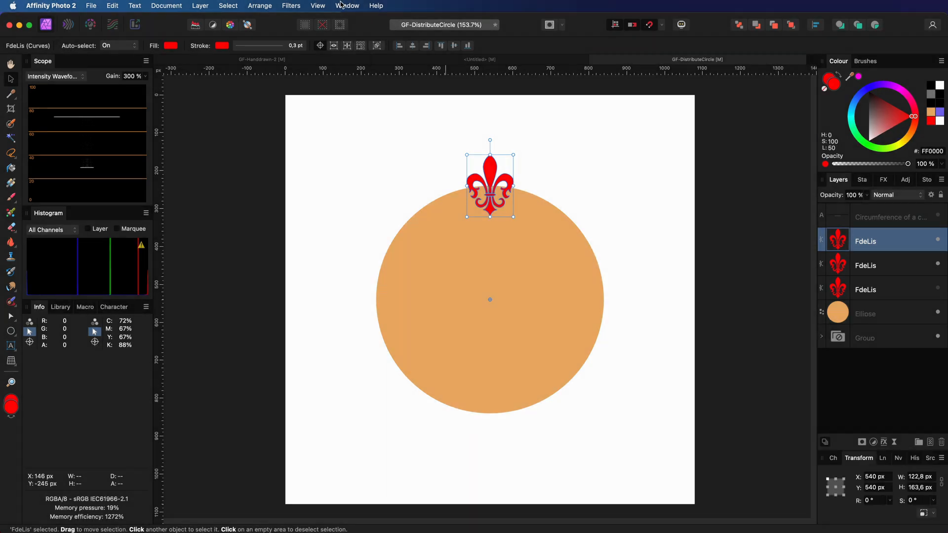
Show the Transform panel from the Window menu and expand its settings
click(347, 6)
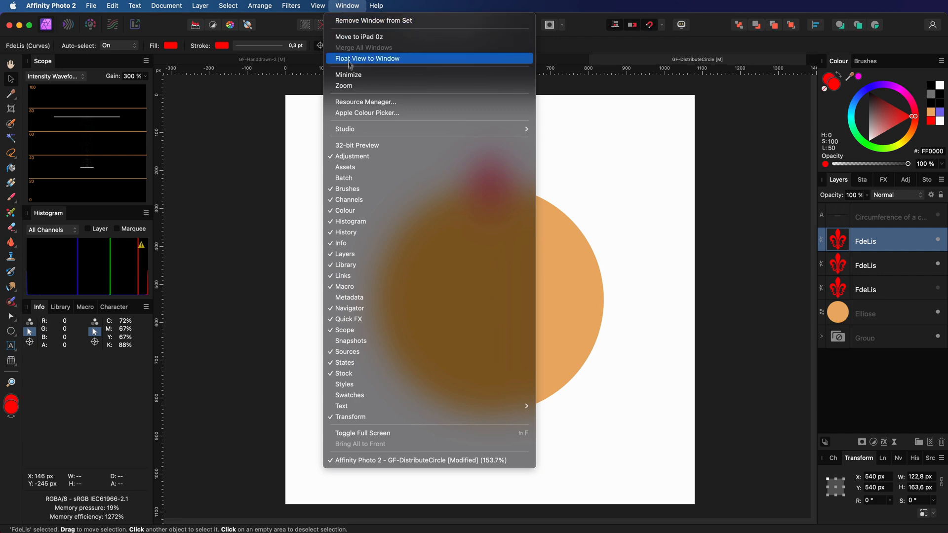
click(367, 58)
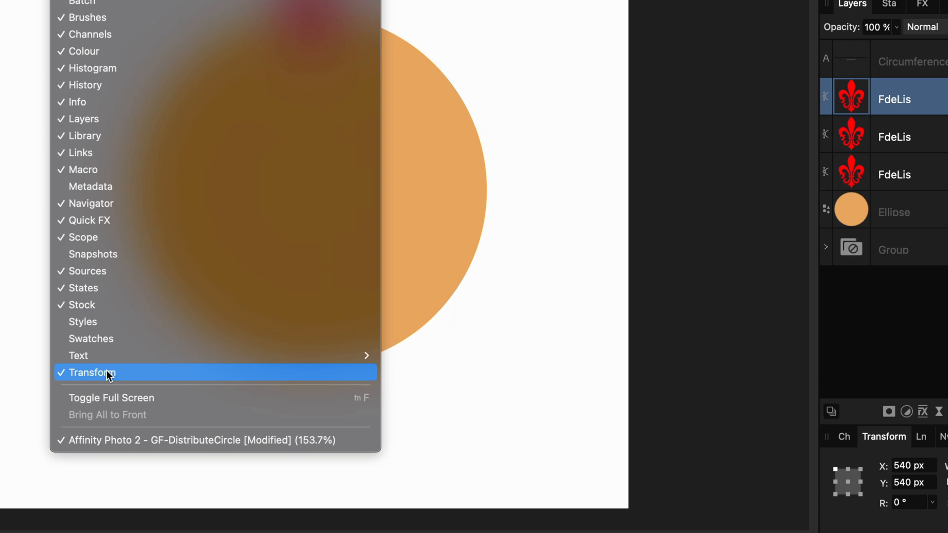
click(105, 373)
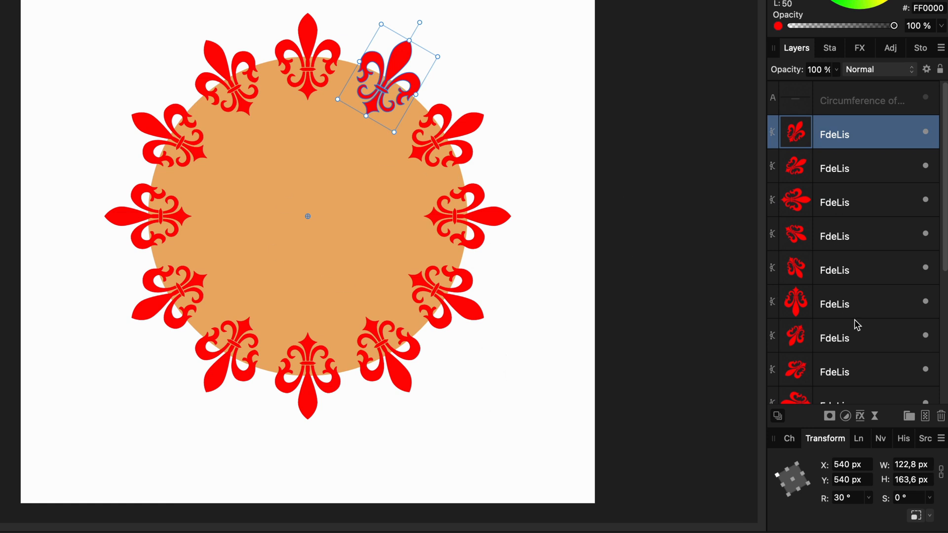
Rotate the grouped fleur-de-lis ring to about 42° with its rotation handle
scroll(down, 3)
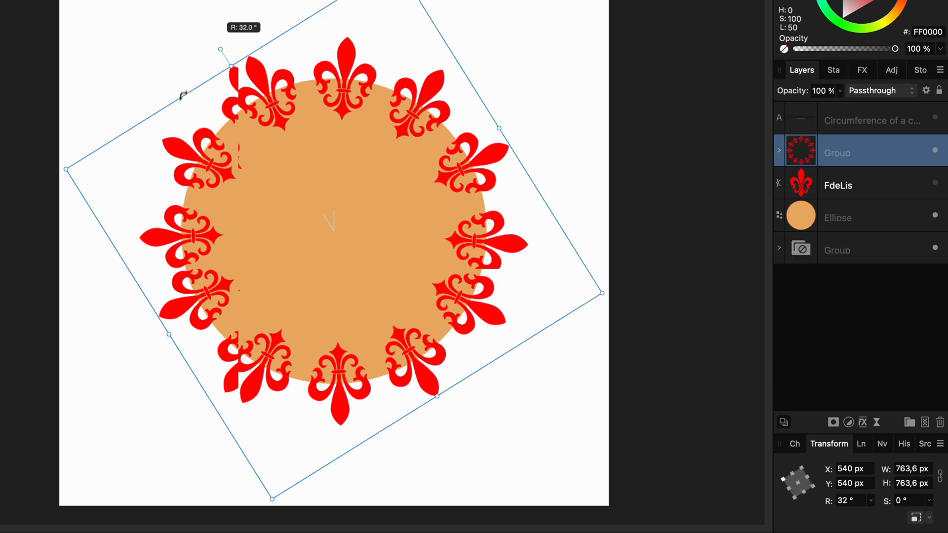
drag(220, 51, 192, 71)
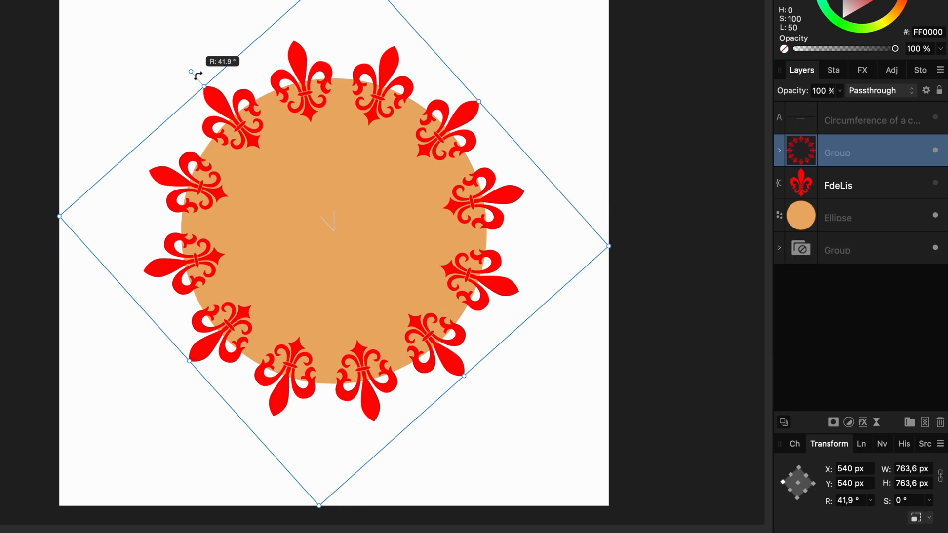
drag(195, 73, 194, 76)
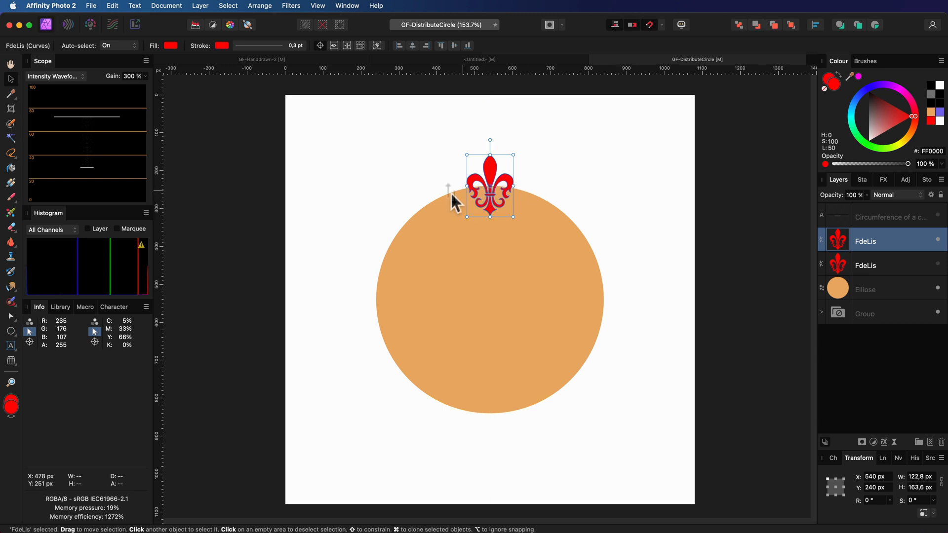
mouse_move(573, 240)
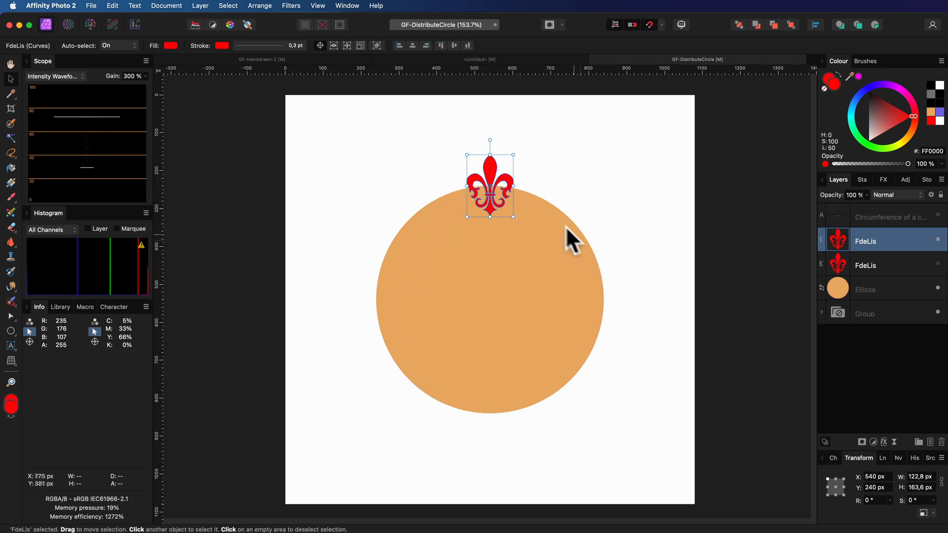
mouse_move(587, 300)
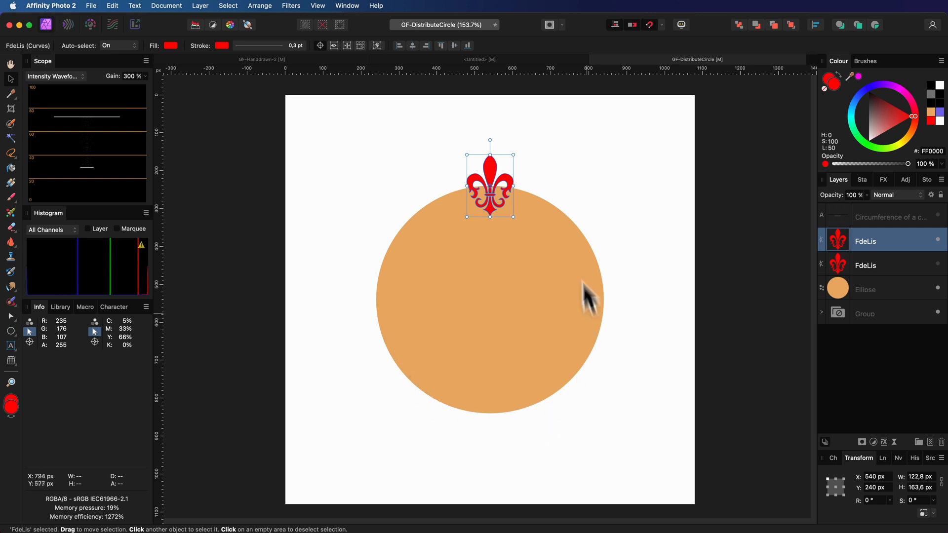
mouse_move(536, 242)
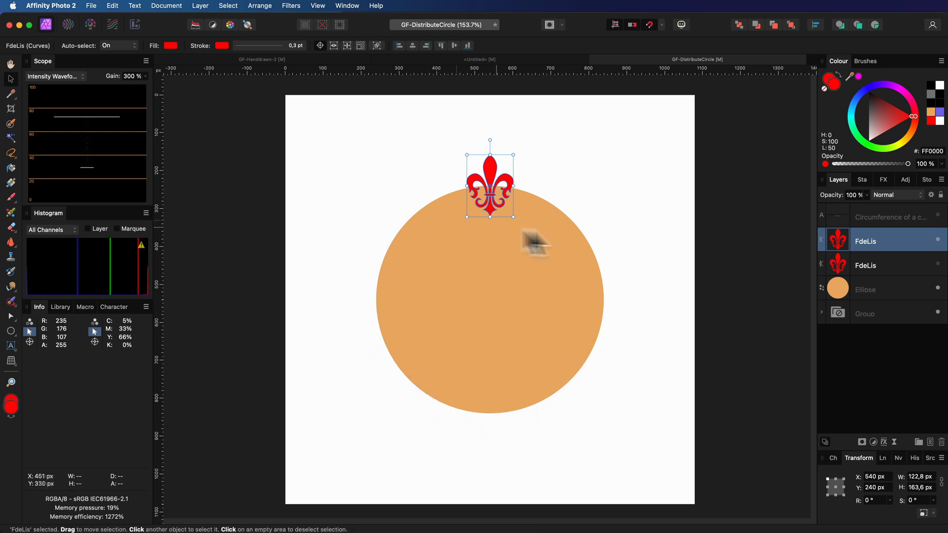
Select the orange circle to check its 600 px width
click(865, 289)
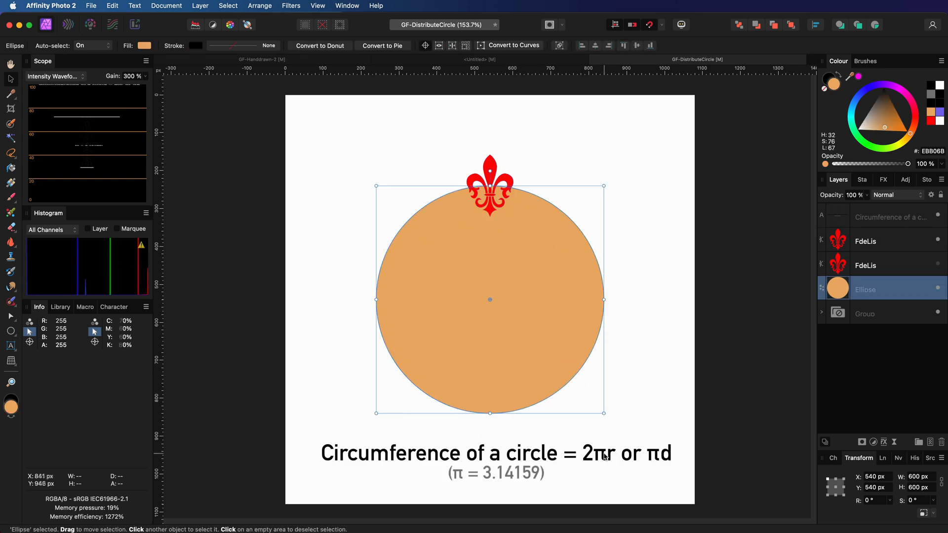
mouse_move(666, 450)
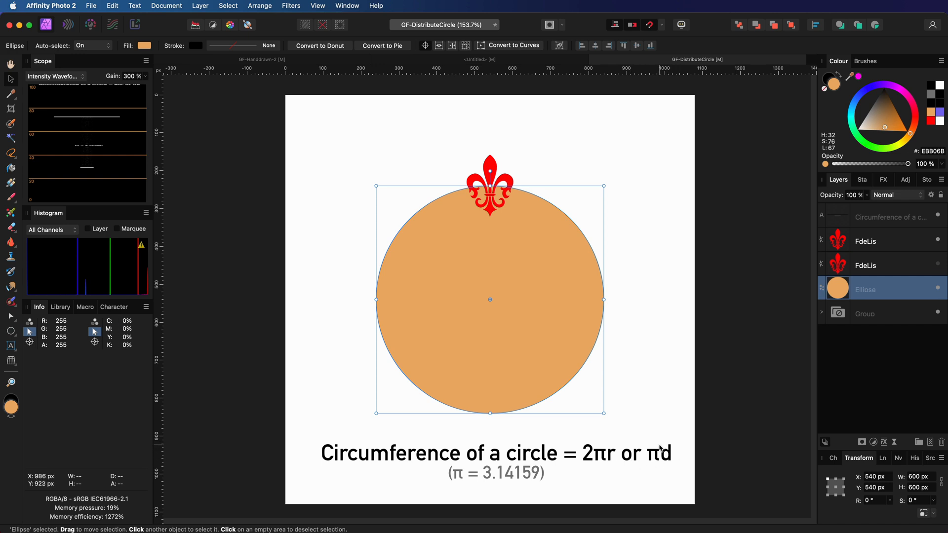
mouse_move(663, 447)
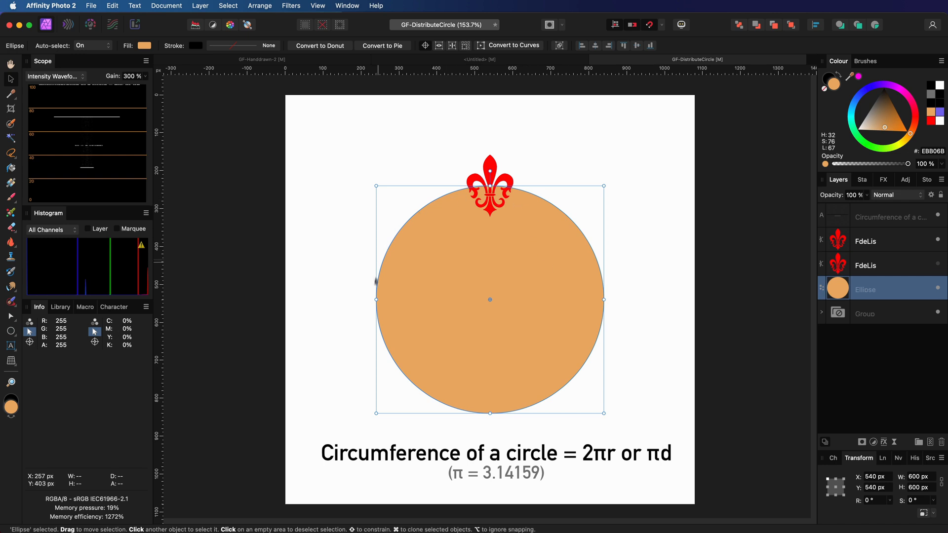
mouse_move(603, 301)
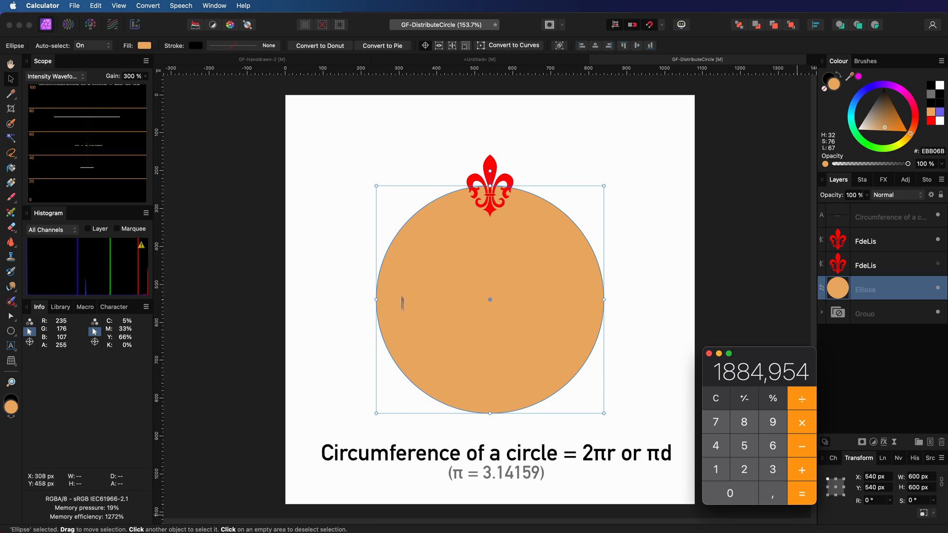
mouse_move(621, 268)
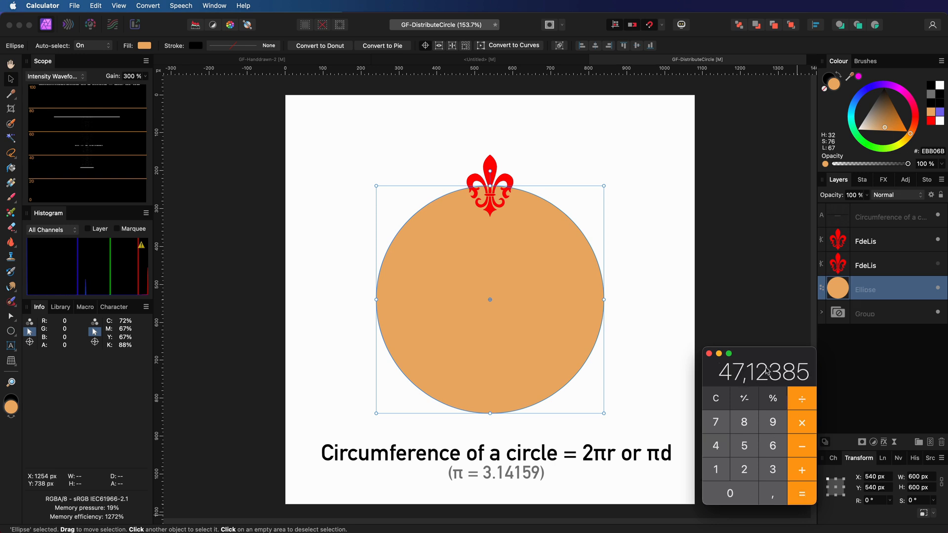
mouse_move(746, 351)
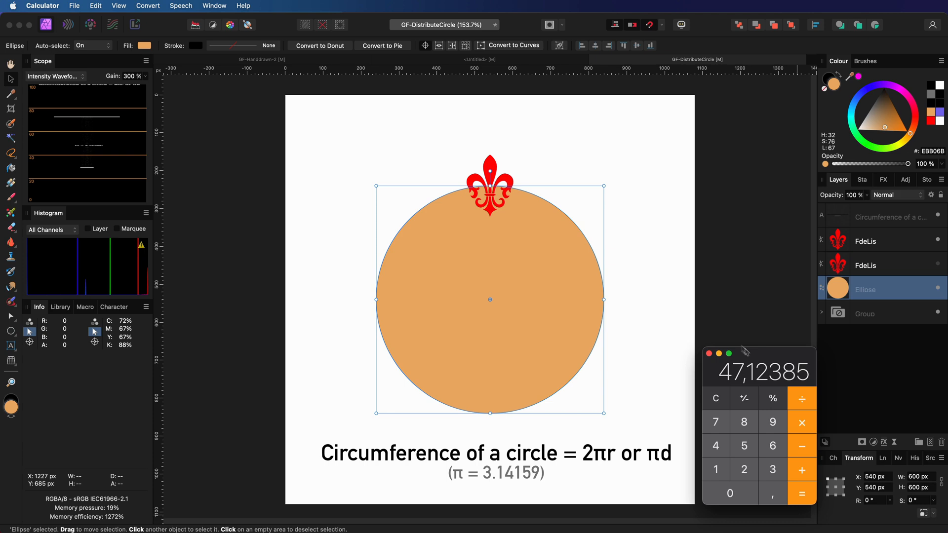
Set the fleur-de-lis width to 47,12 px, then enter a 600*3,14-based circumference expression
click(865, 241)
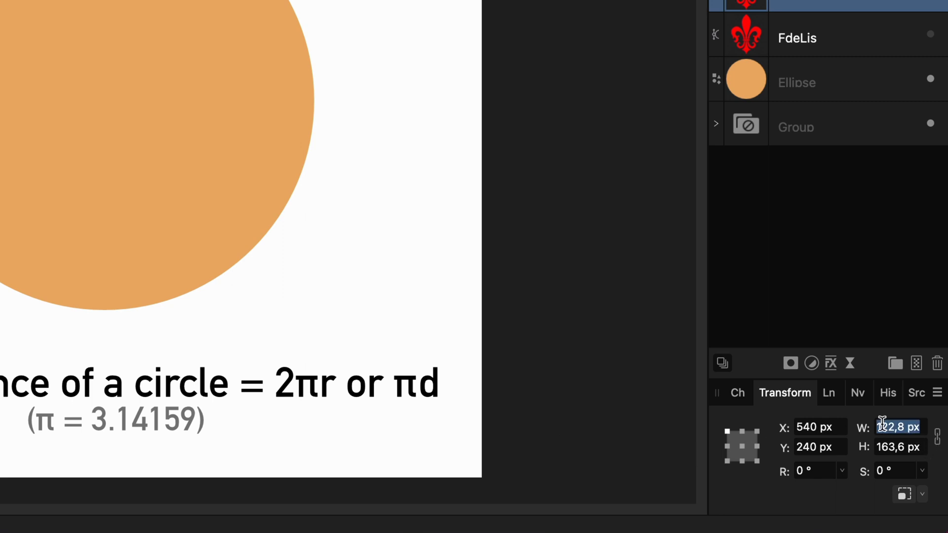
text(47)
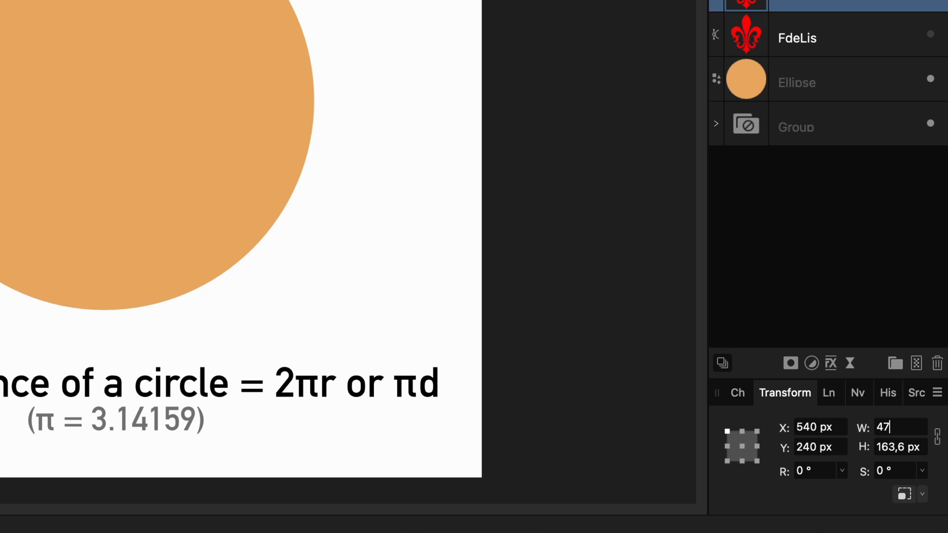
text(,12)
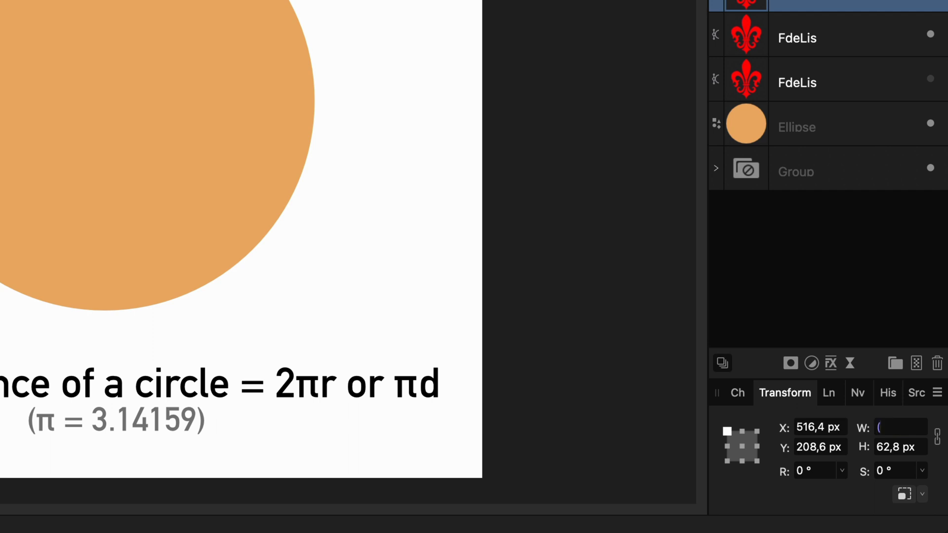
text(600)
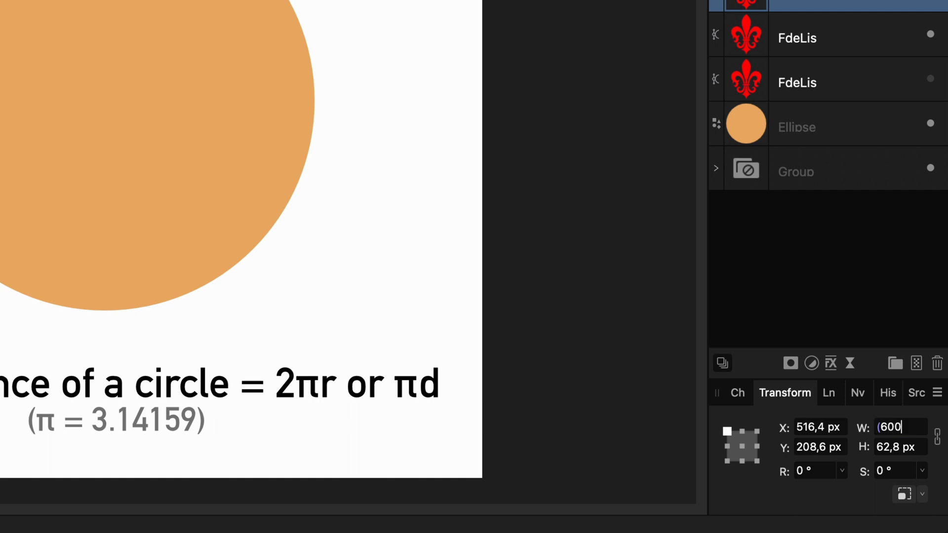
text(*3,1)
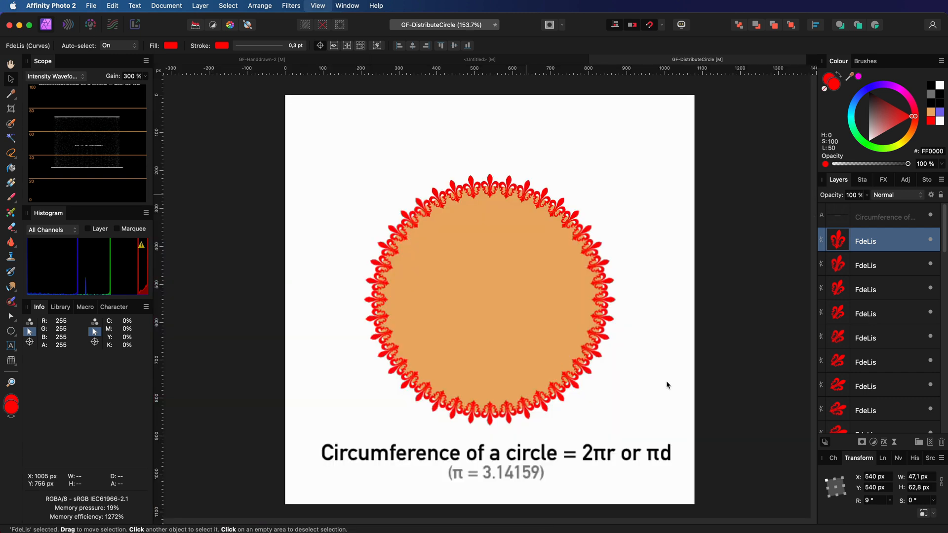
Select the topmost fleur-de-lis copy and scroll down the layer list
click(509, 181)
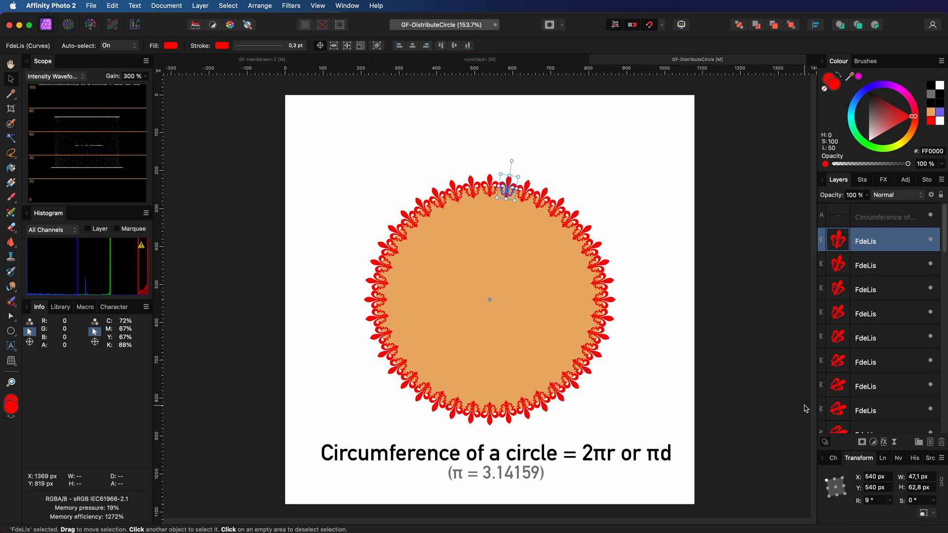
scroll(down, 3)
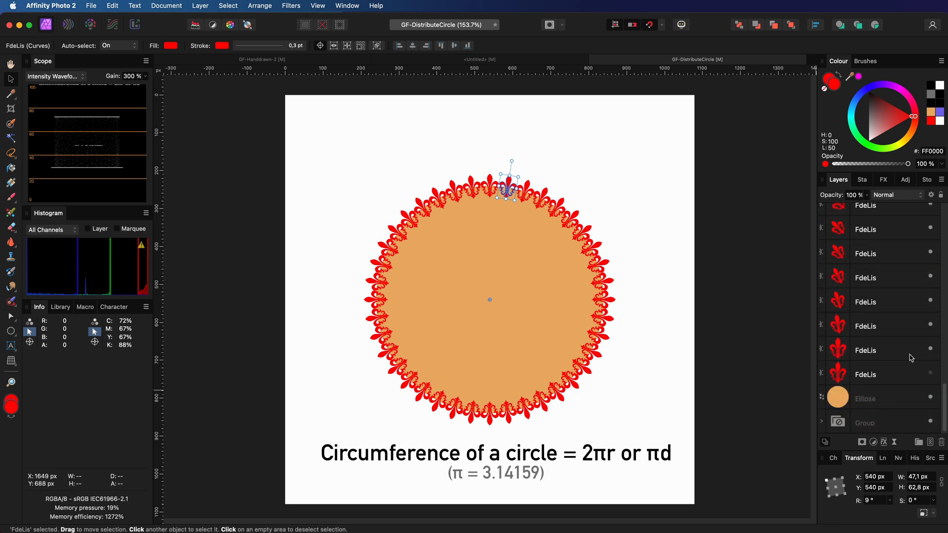
mouse_move(910, 358)
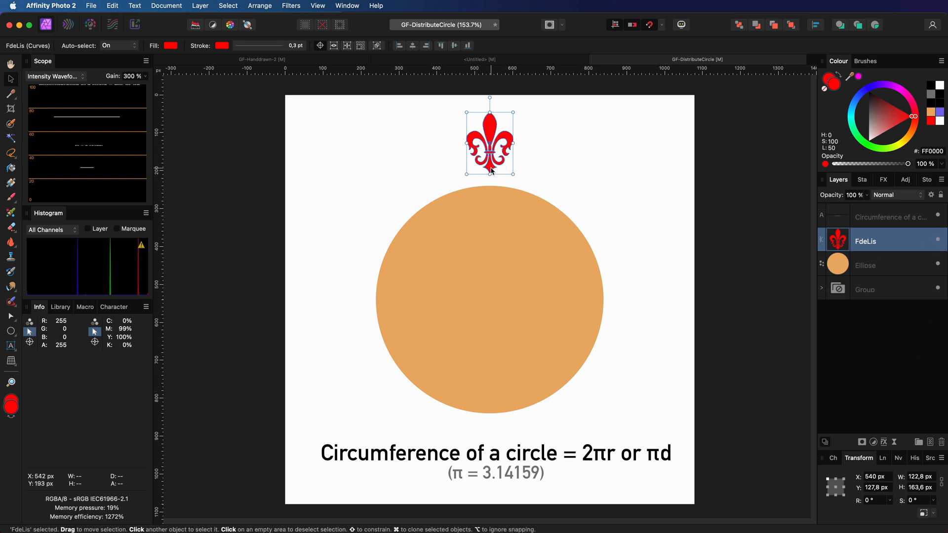
mouse_move(901, 236)
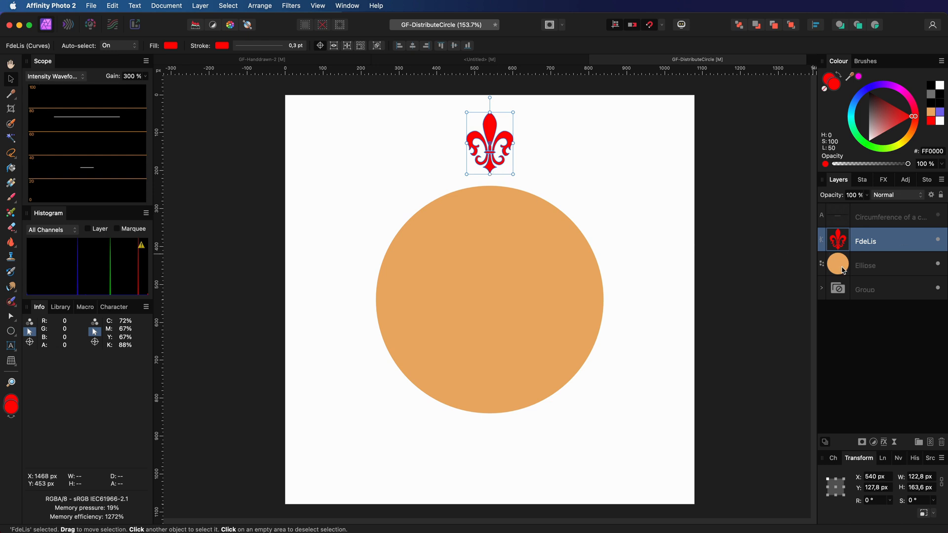
Select the Ellipse and FdeLis layers for duplication using the menu bar
click(883, 265)
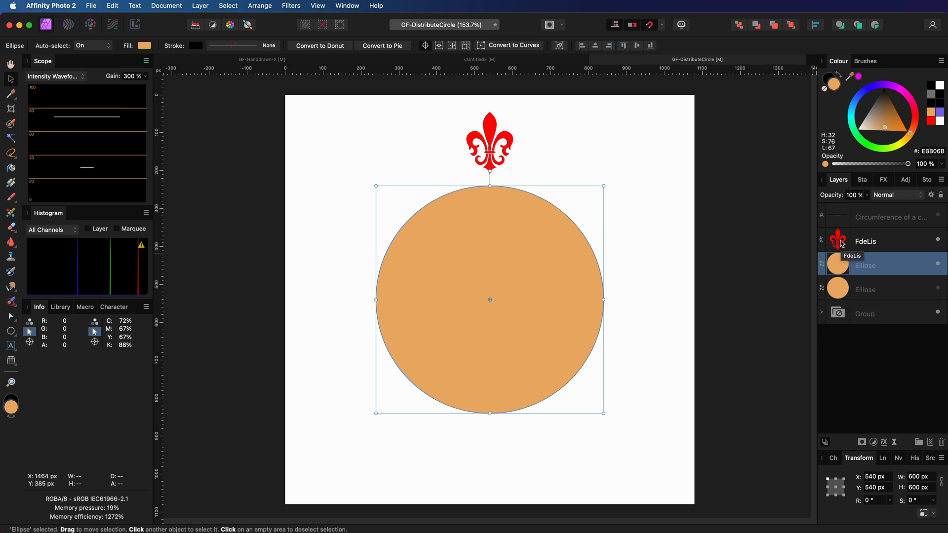
click(865, 240)
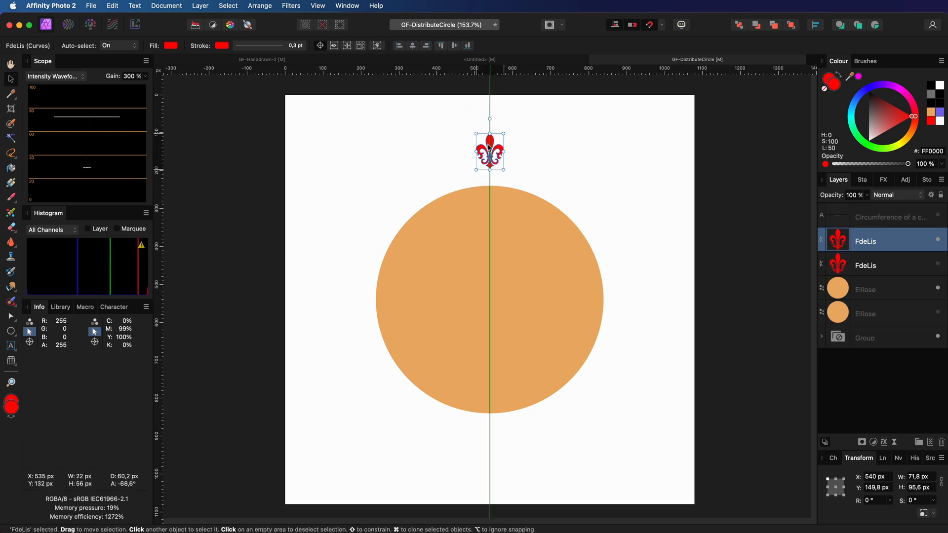
click(113, 5)
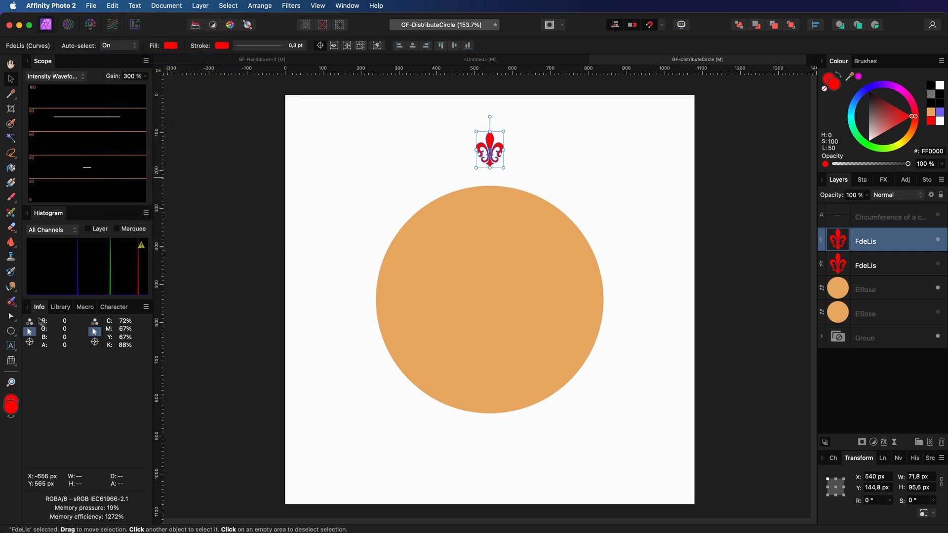
mouse_move(14, 355)
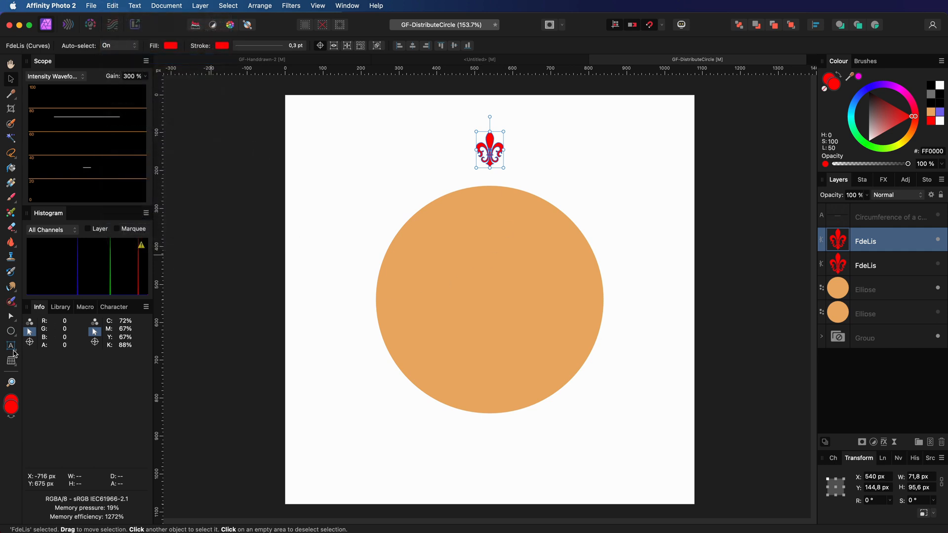
Pick the Artistic Text Tool and select the duplicated circle to hold the text
click(10, 345)
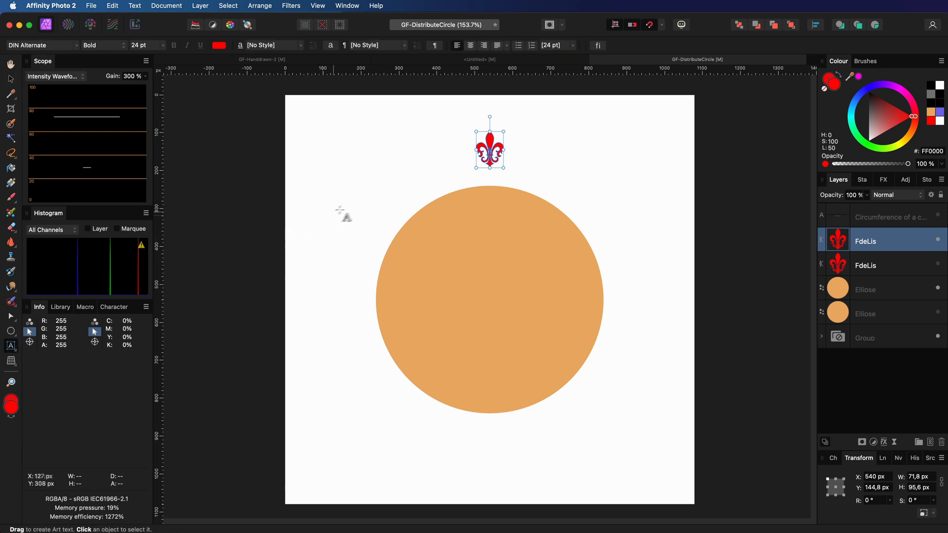
click(865, 289)
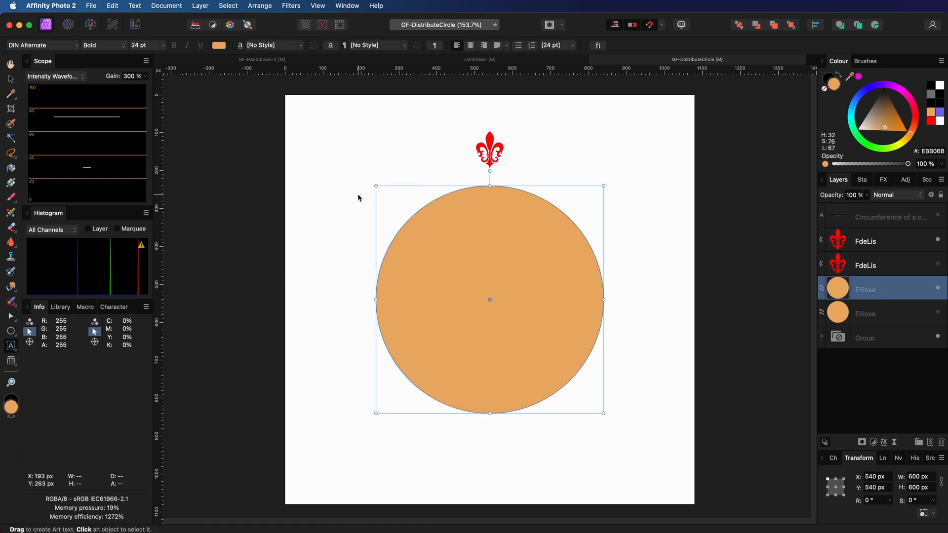
mouse_move(396, 208)
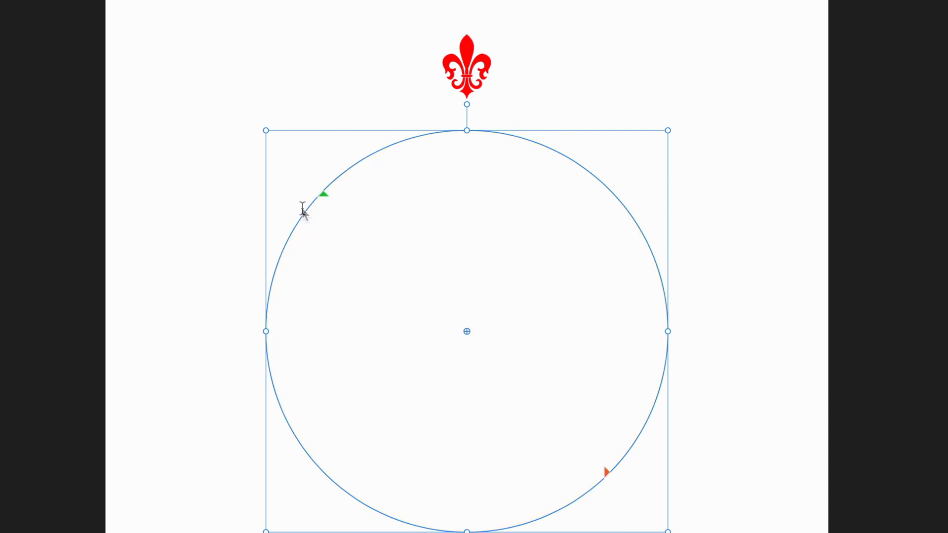
mouse_move(607, 31)
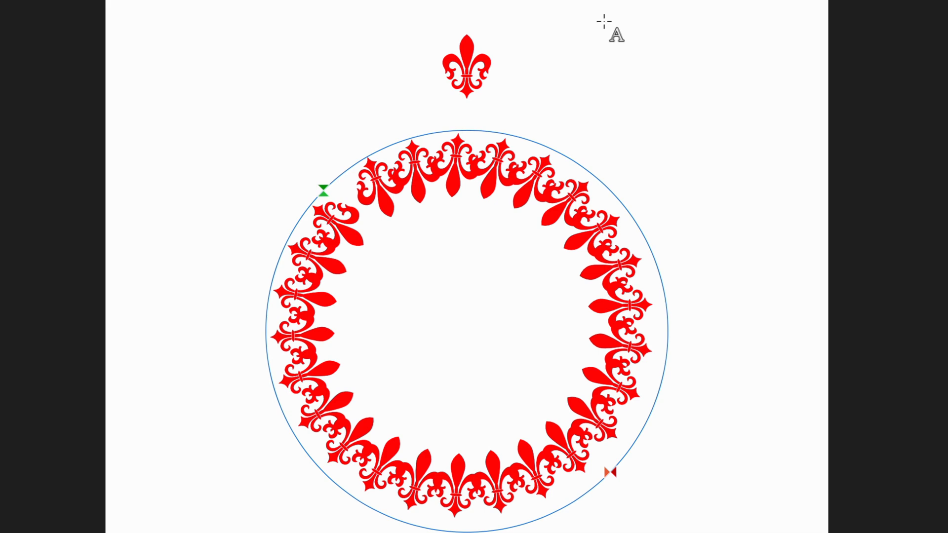
mouse_move(607, 27)
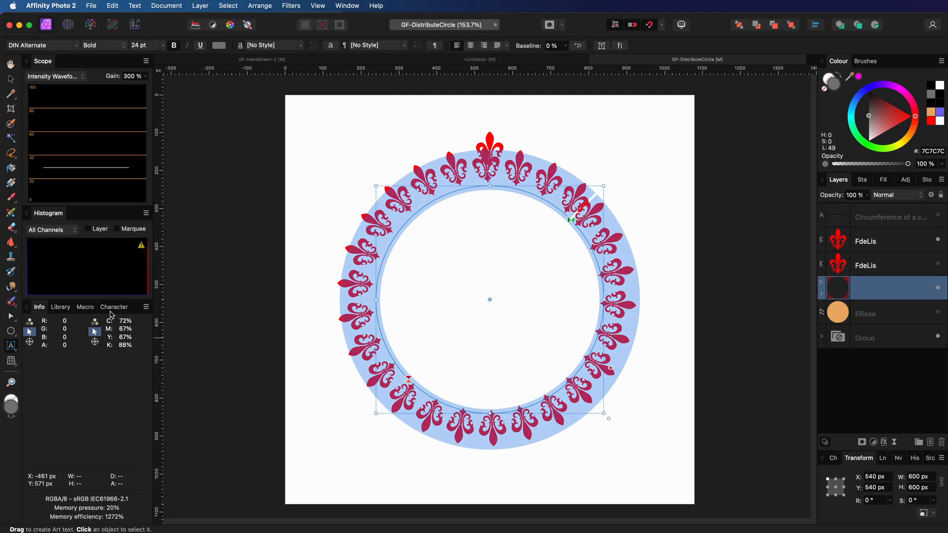
Lower Tracking in the Character panel to about -14‰ to close the ring
click(113, 306)
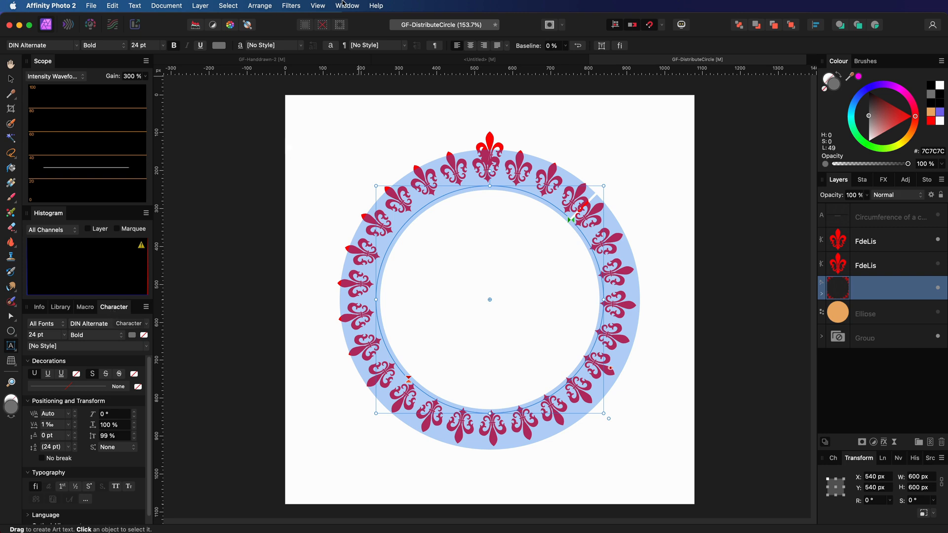
click(134, 5)
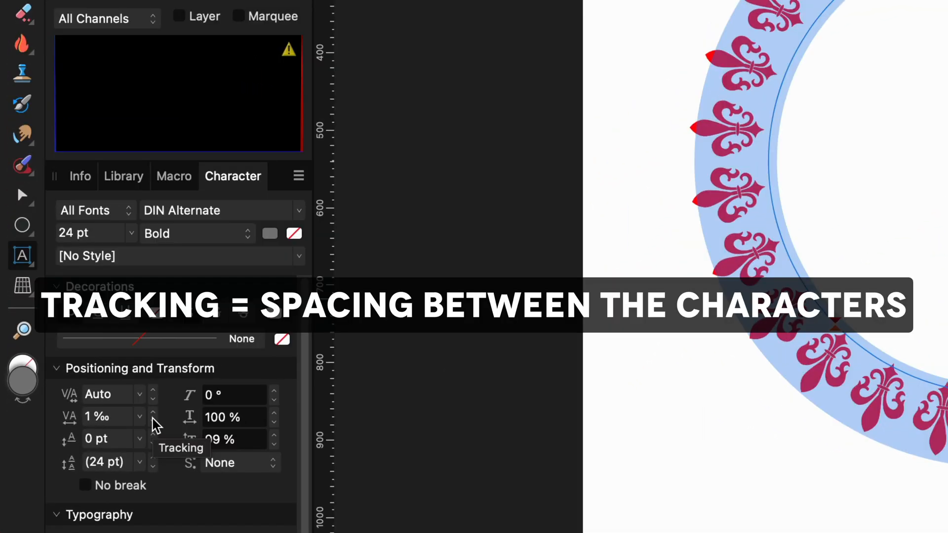
click(153, 421)
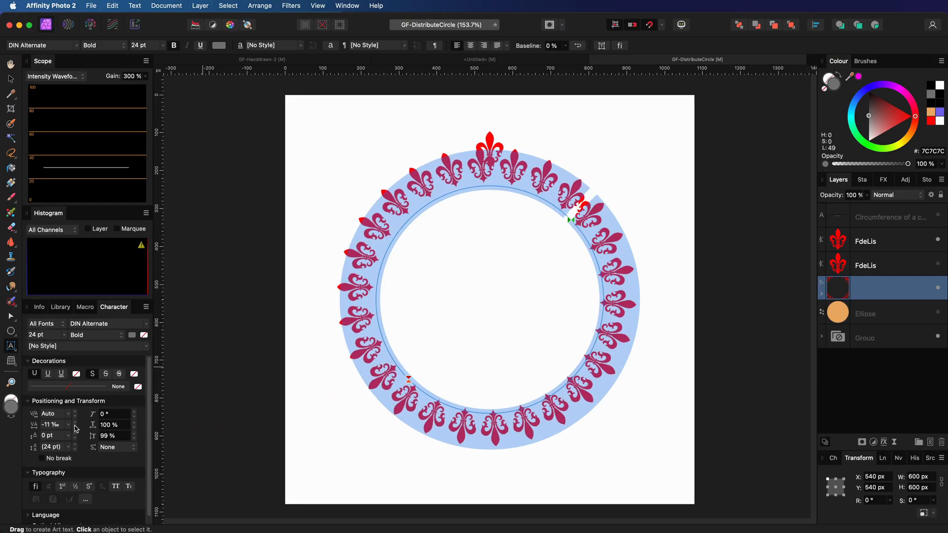
click(75, 425)
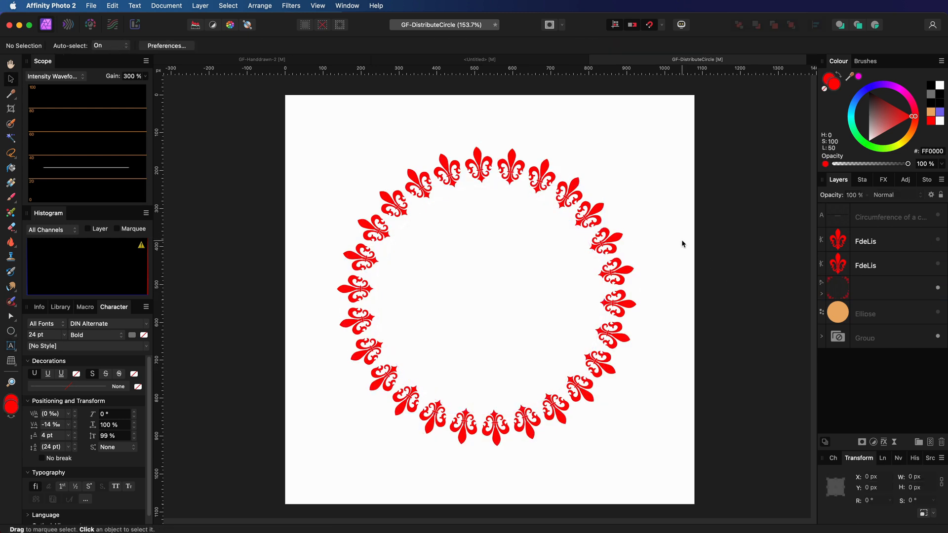
Turn on the Ellipse layer's visibility to reveal the orange circle
click(937, 313)
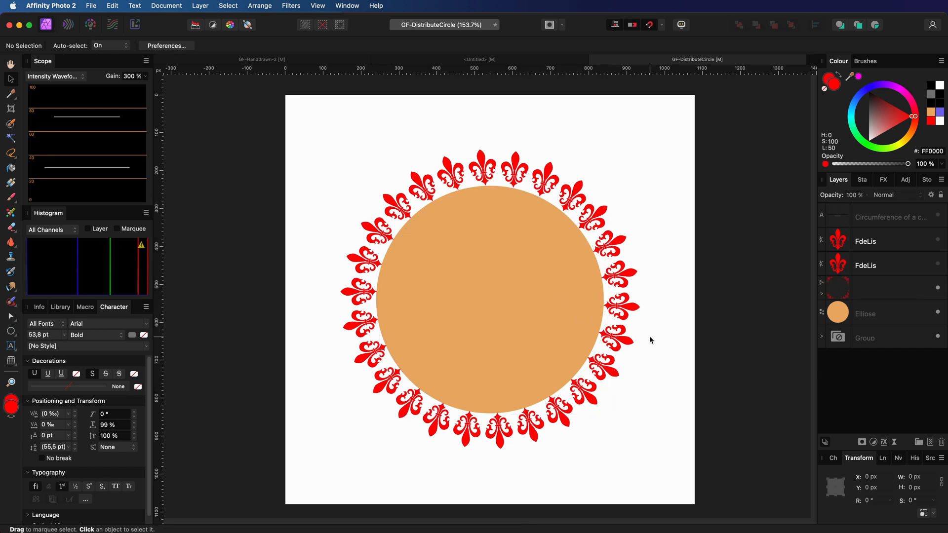
mouse_move(647, 337)
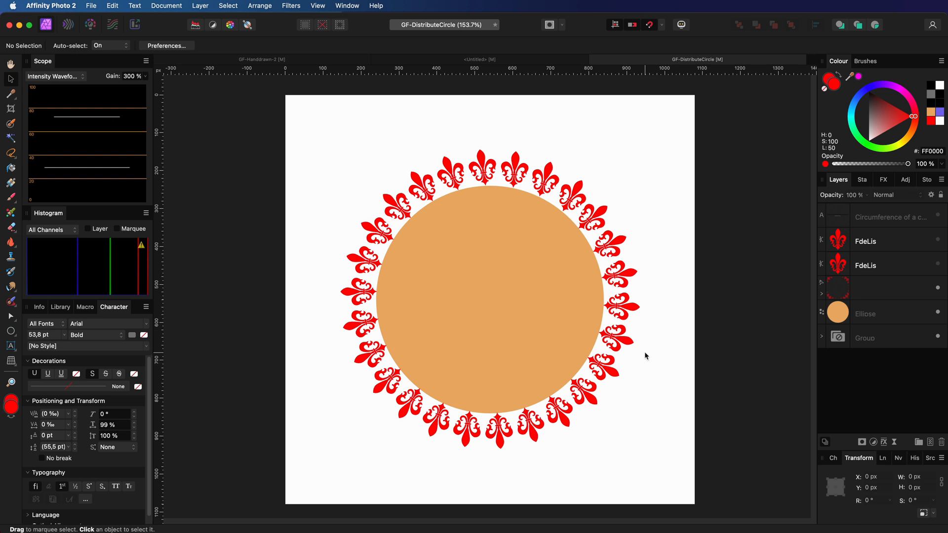
mouse_move(613, 367)
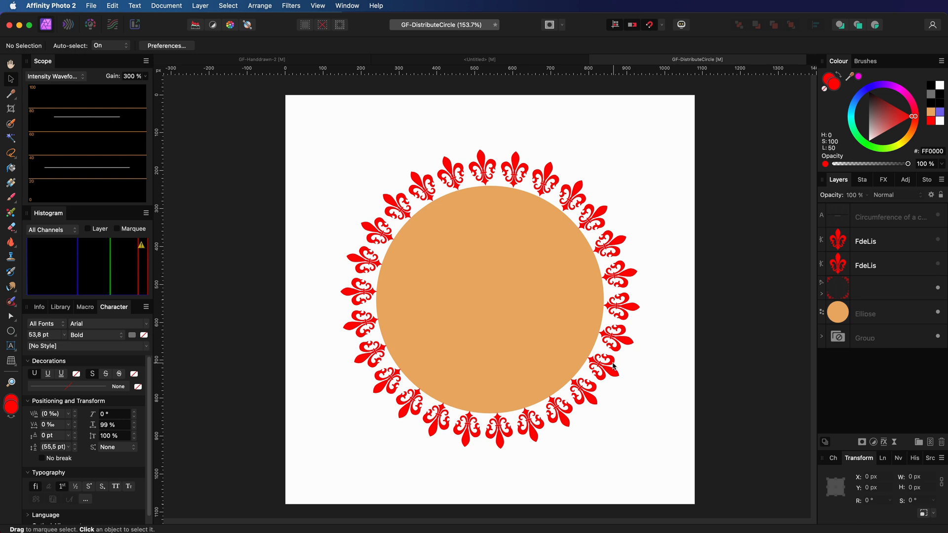